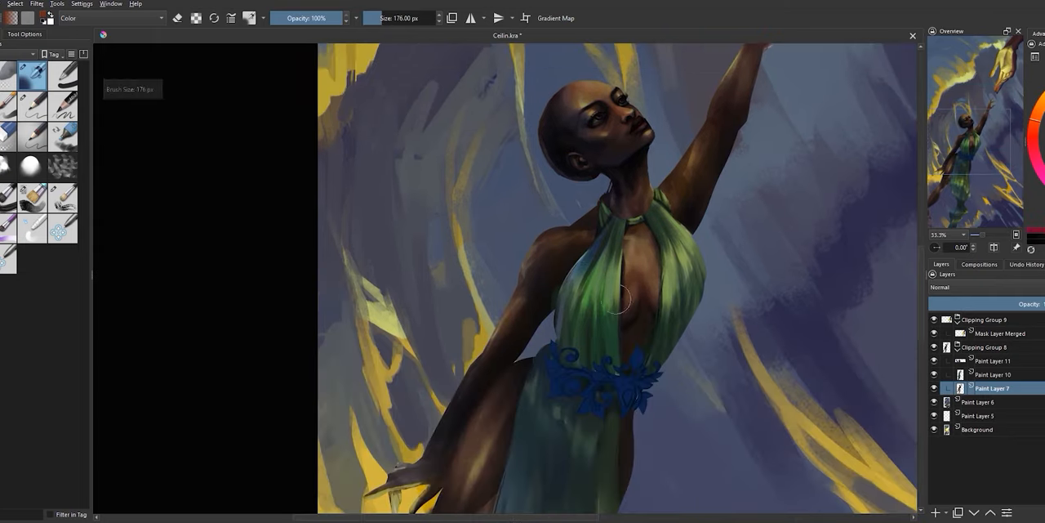
Merge the dress detail layer, Paint Layer 10, down into Paint Layer 7.
left_click(36, 3)
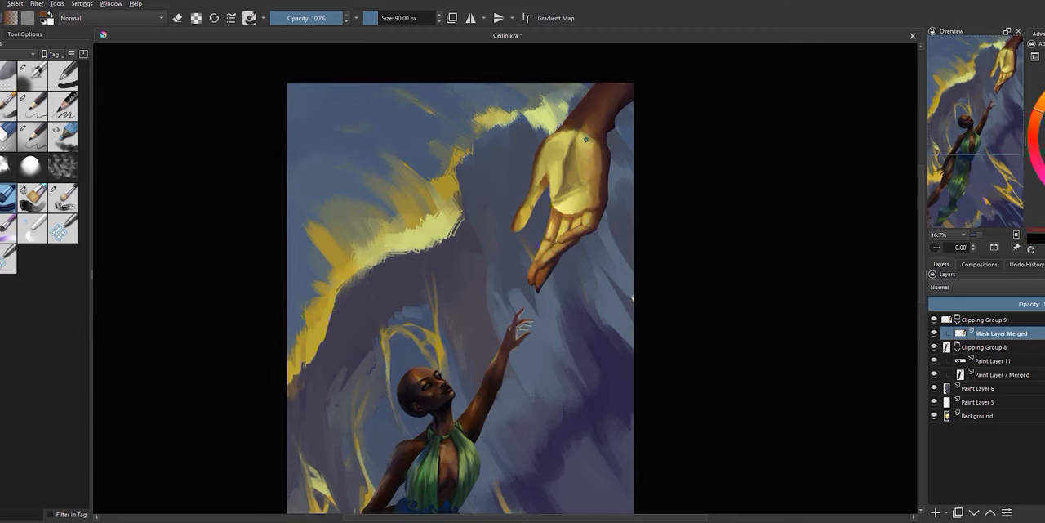
Add a new layer and sketch white hair strands trailing from the head across Paint Layers 11–12.
left_click(1002, 374)
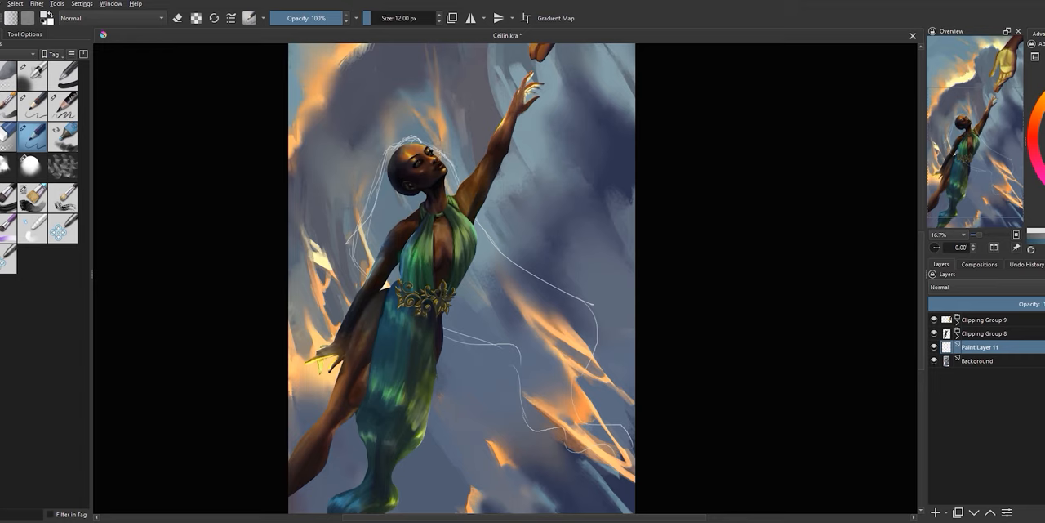
left_click(936, 513)
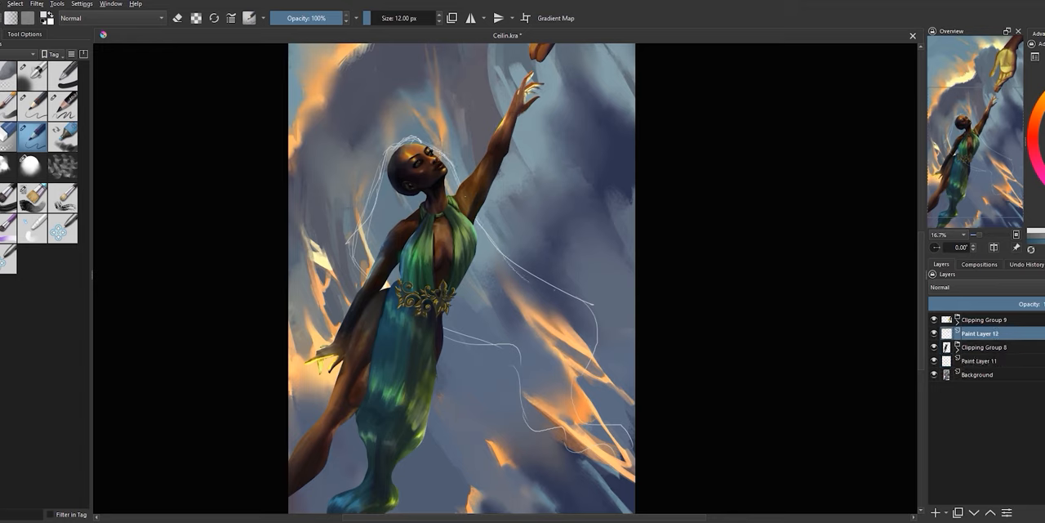
left_click_drag(409, 147, 428, 303)
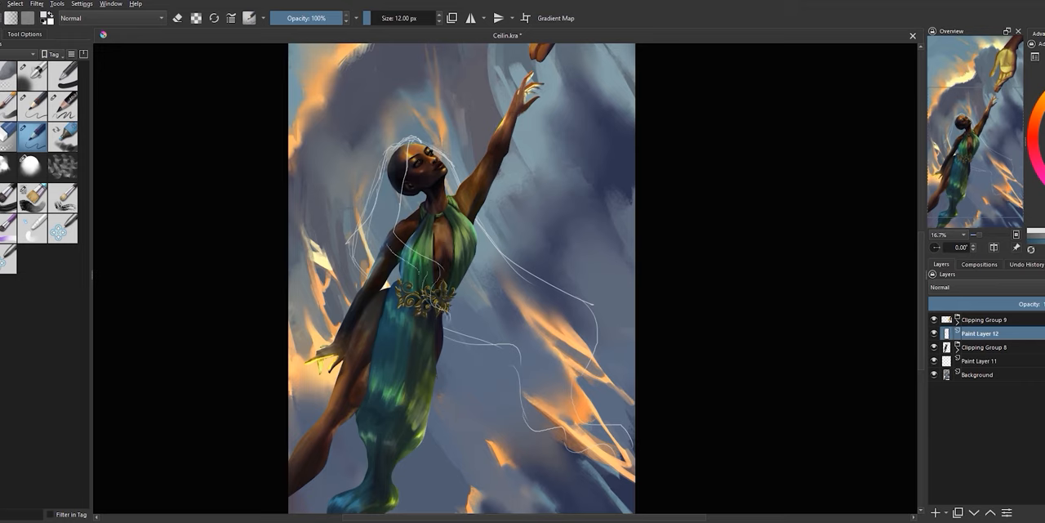
left_click(980, 360)
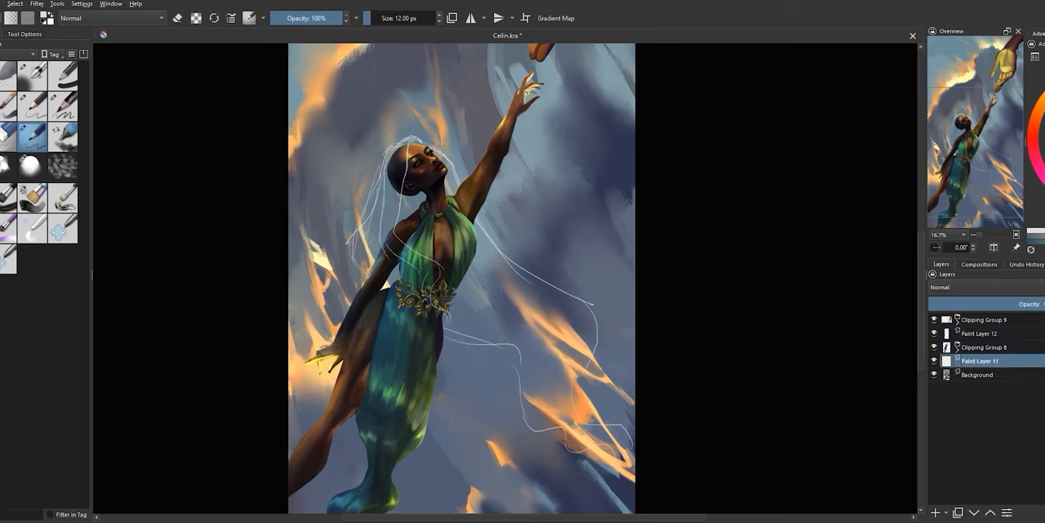
left_click(178, 18)
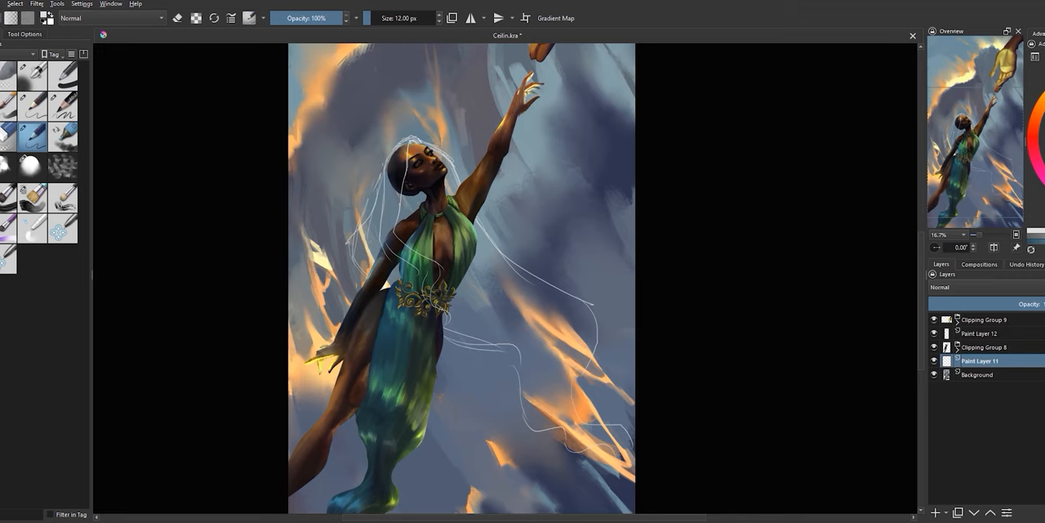
scroll("down", 3)
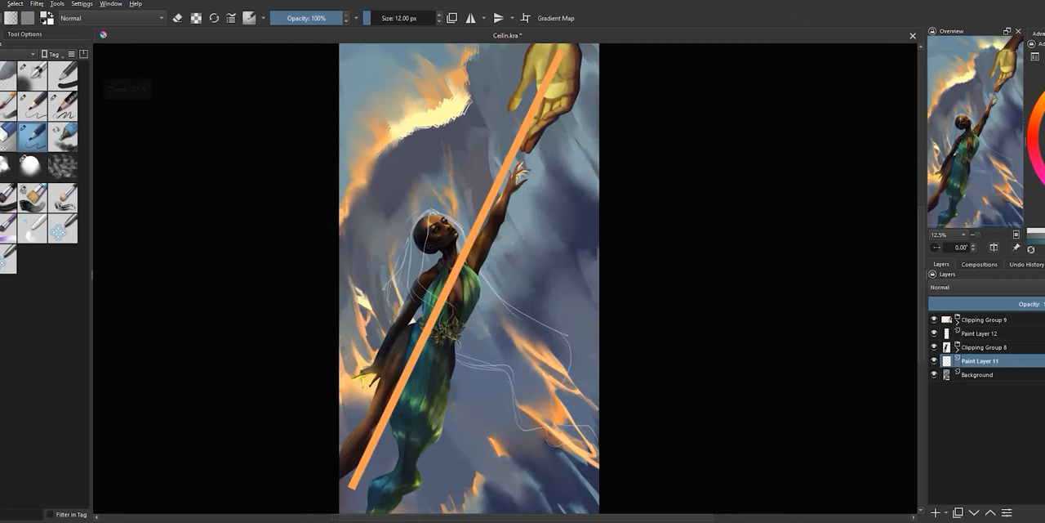
left_click_drag(405, 220, 571, 425)
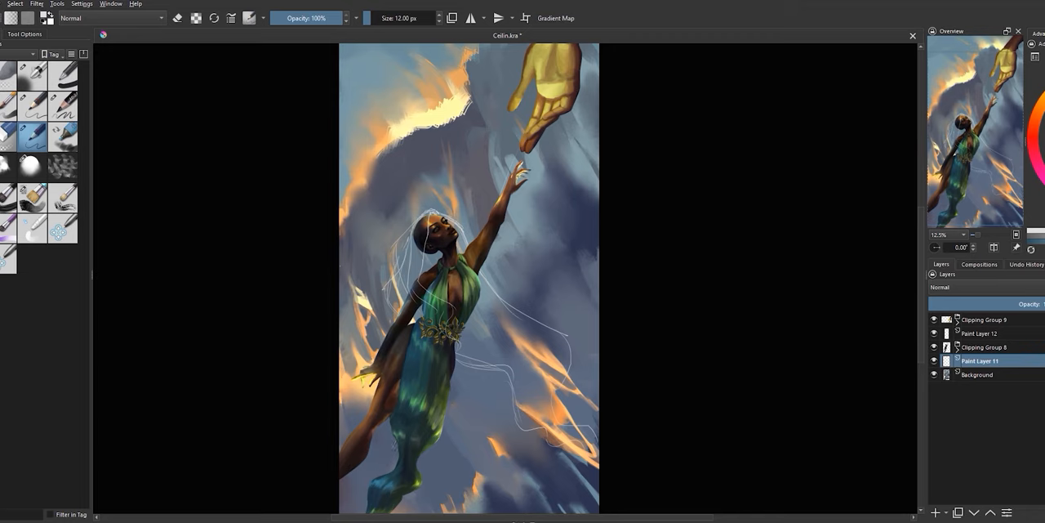
left_click(980, 334)
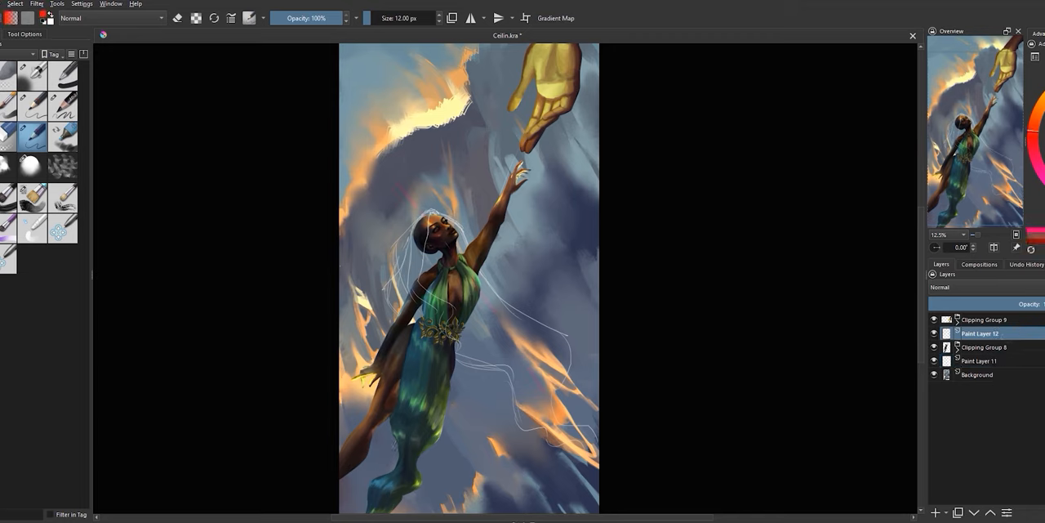
left_click(980, 361)
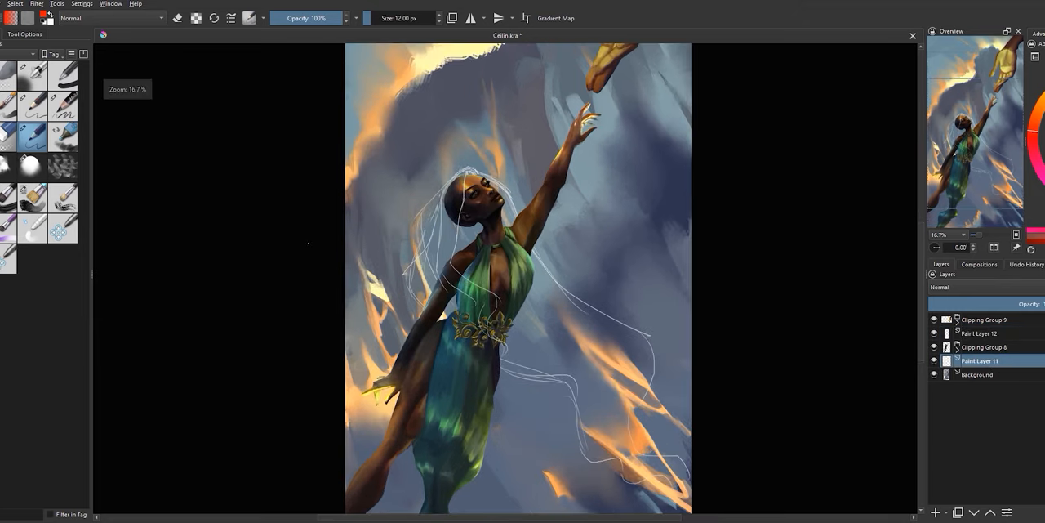
Scroll the canvas view down over the hair area.
scroll("down", 3)
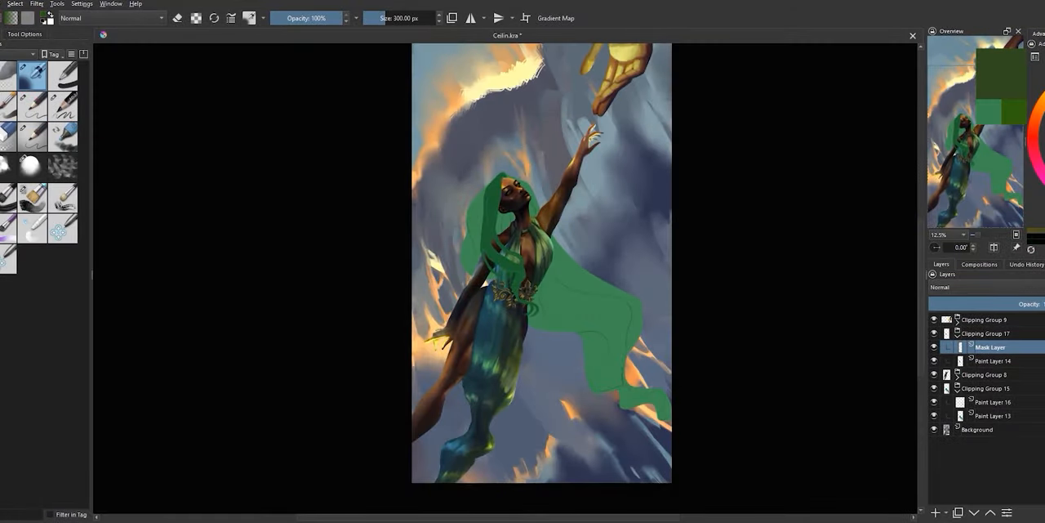
Select the hair layer in the Layers docker for shading.
left_click(993, 401)
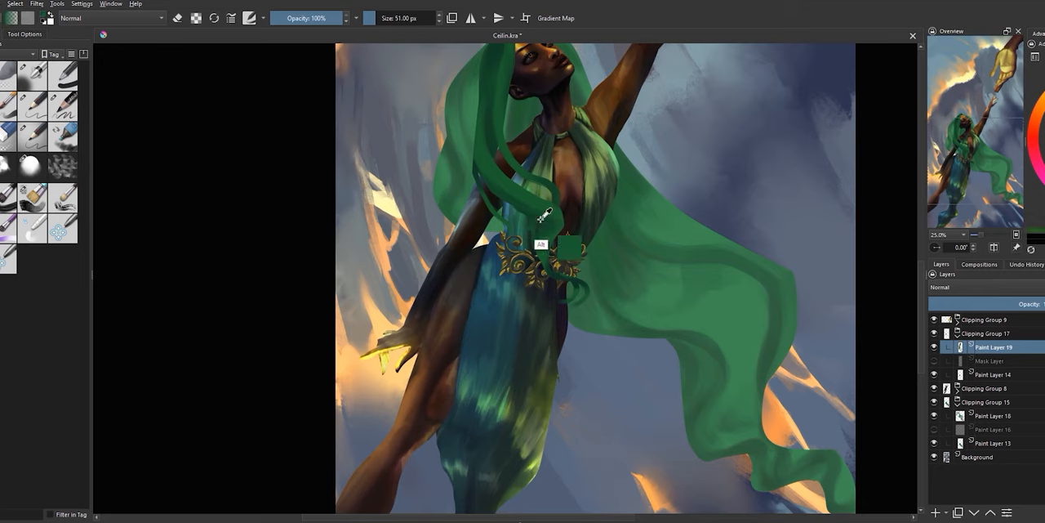
Select Paint Layer 14 Merged, use a darkening brush blend mode, and burn shadows into the figure.
left_click(993, 415)
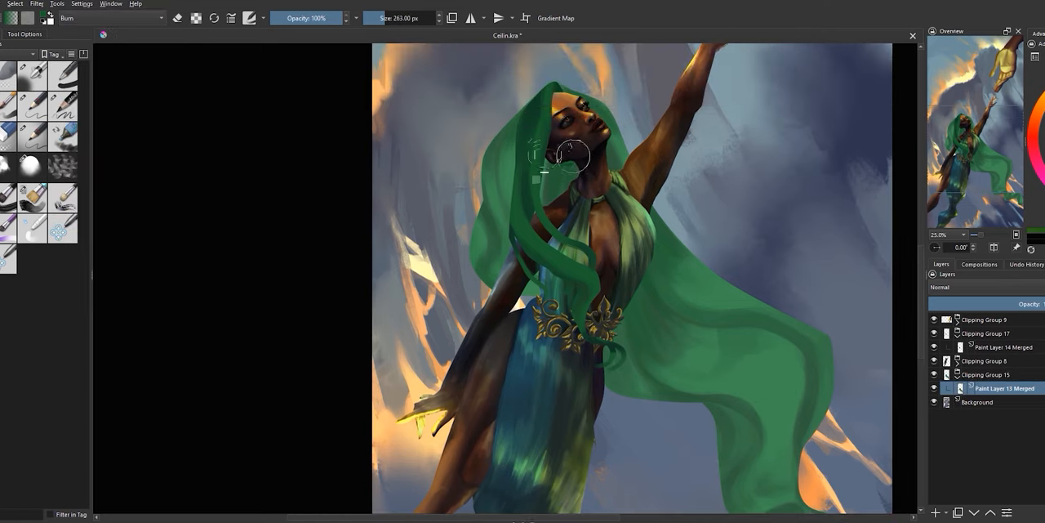
left_click(69, 18)
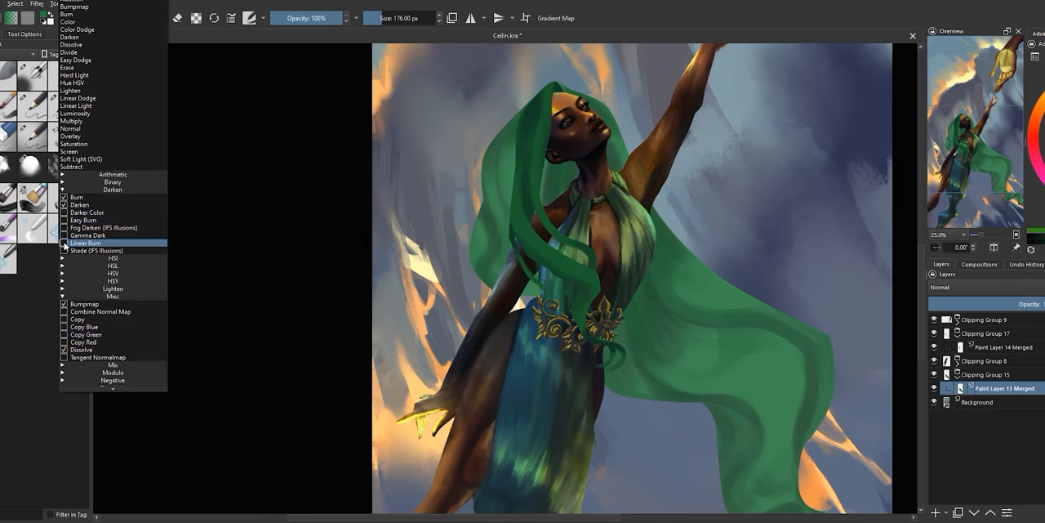
left_click(82, 220)
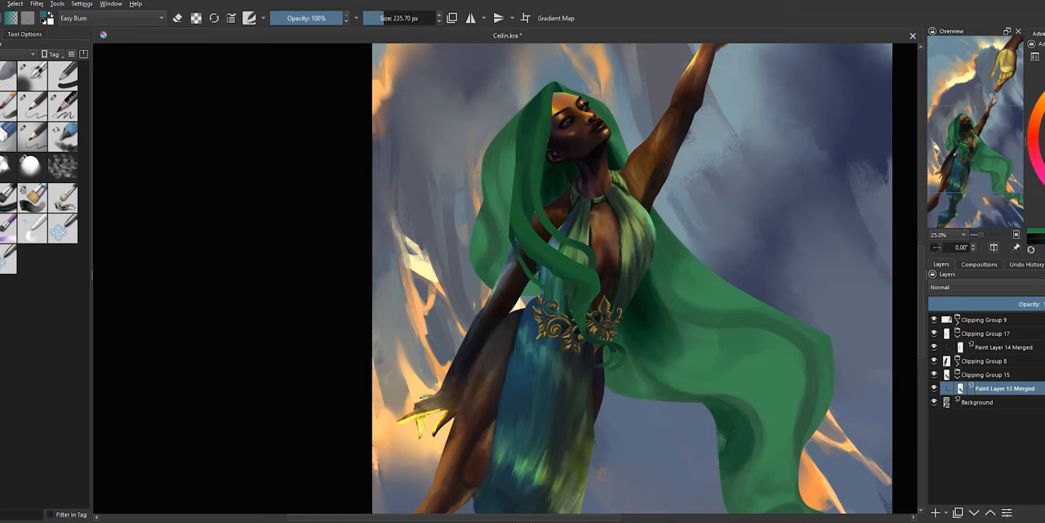
scroll("down", 3)
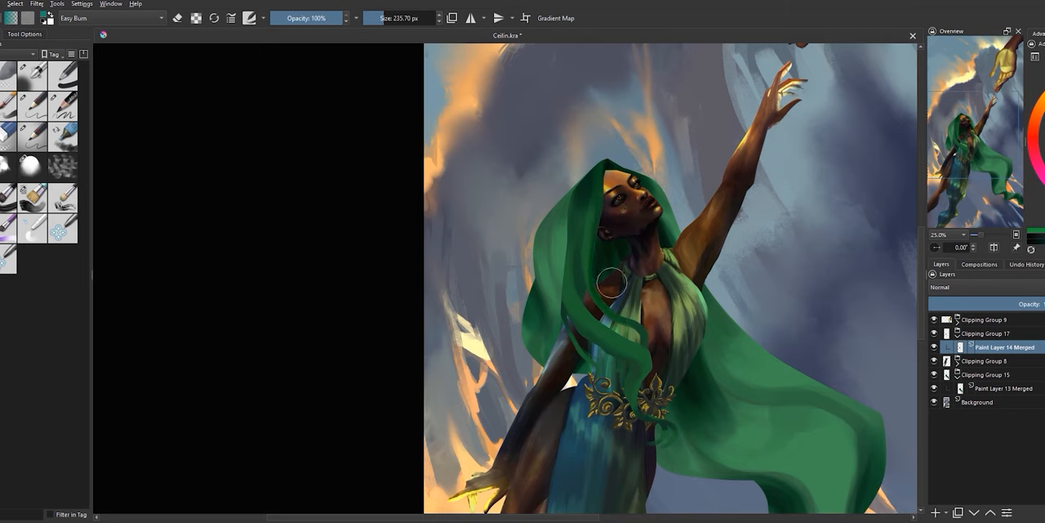
left_click_drag(611, 282, 662, 427)
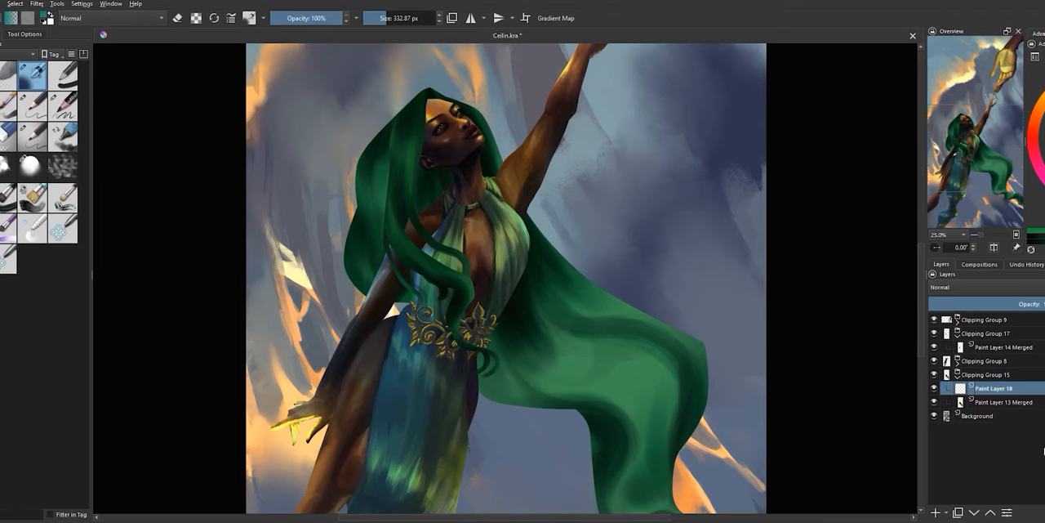
Set the new layer to Soft Light and paint light along the hair and gold ornament.
left_click(968, 287)
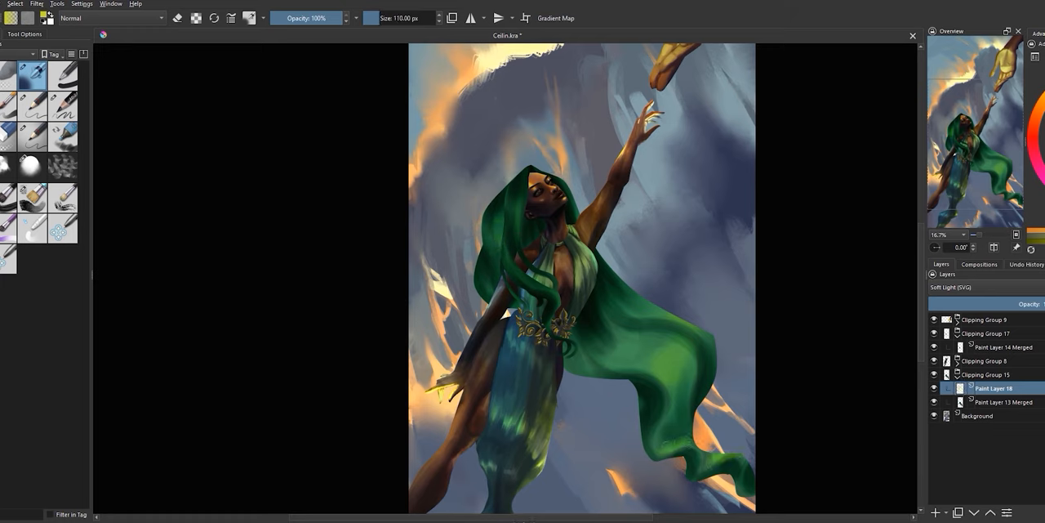
left_click(400, 18)
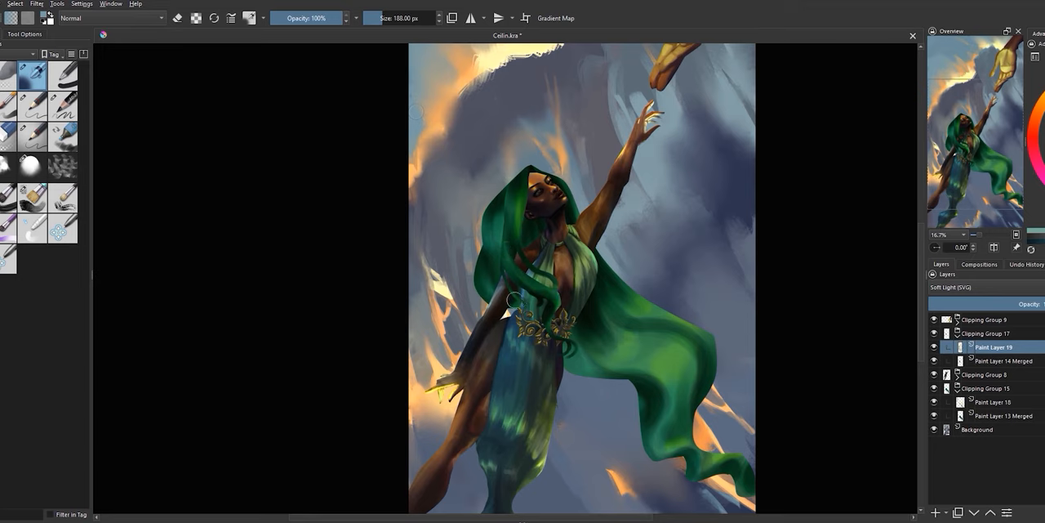
left_click_drag(511, 300, 511, 241)
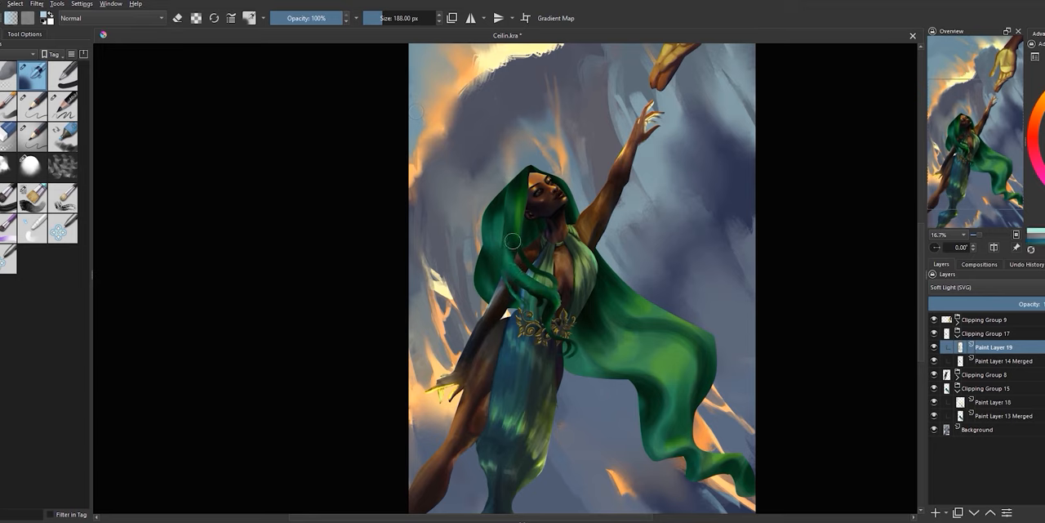
left_click_drag(513, 240, 551, 343)
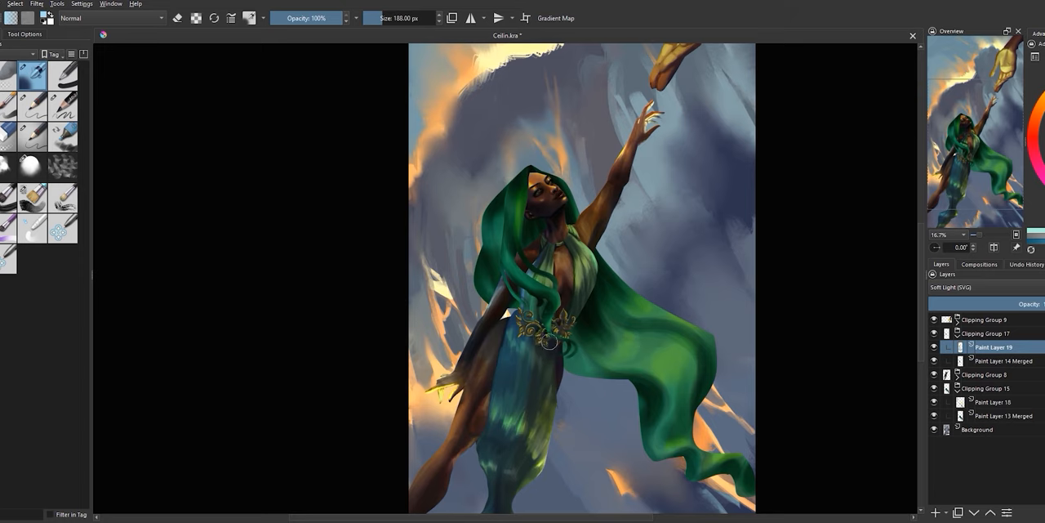
left_click(548, 318)
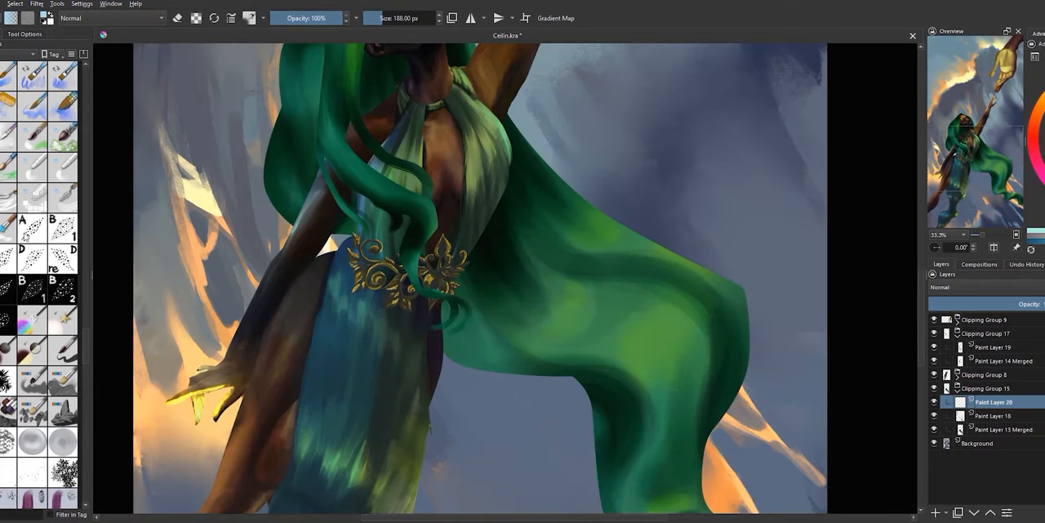
Set brush opacity to 35% and paint a translucent stroke on the dress.
type("35")
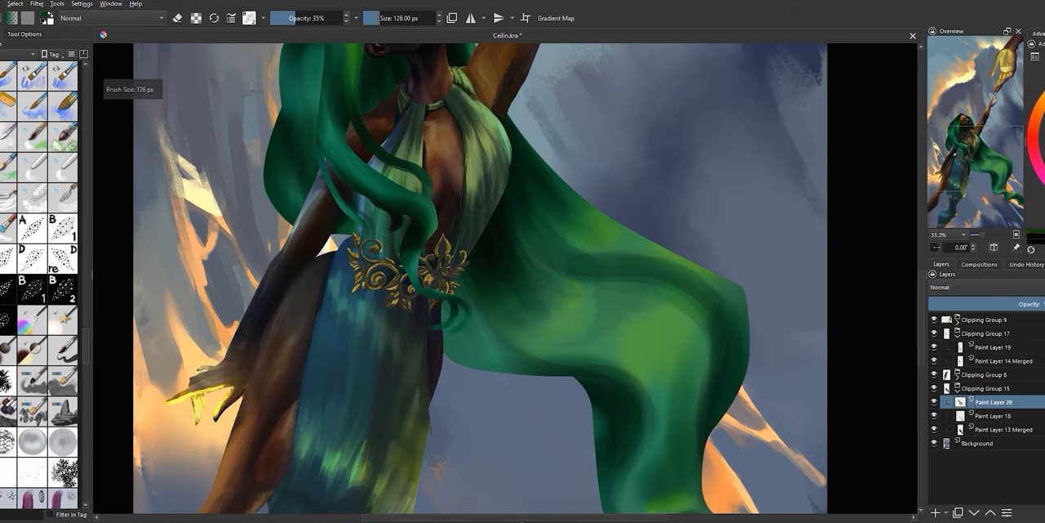
left_click(531, 260)
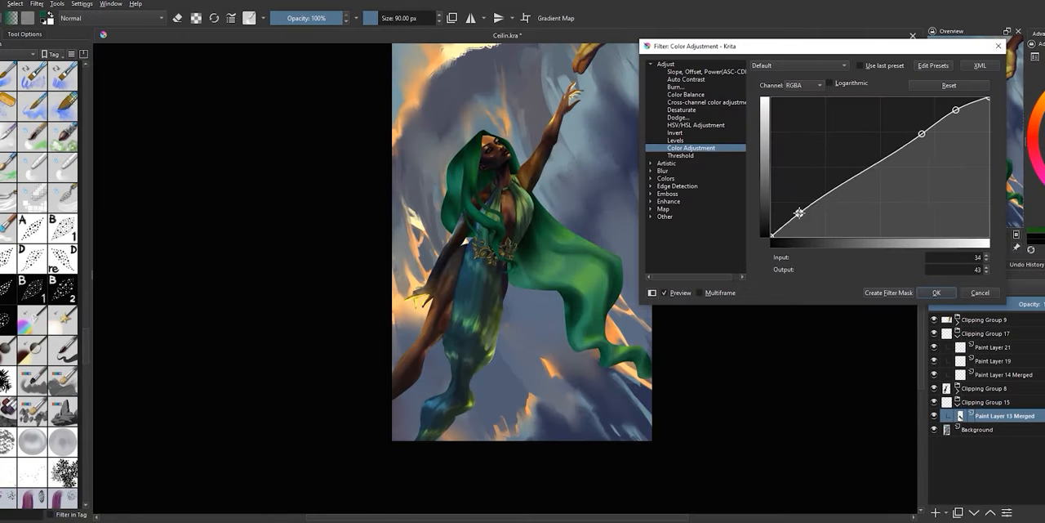
Add curve points on RGBA, Blue and Red channels to lift darks and boost contrast.
left_click(804, 85)
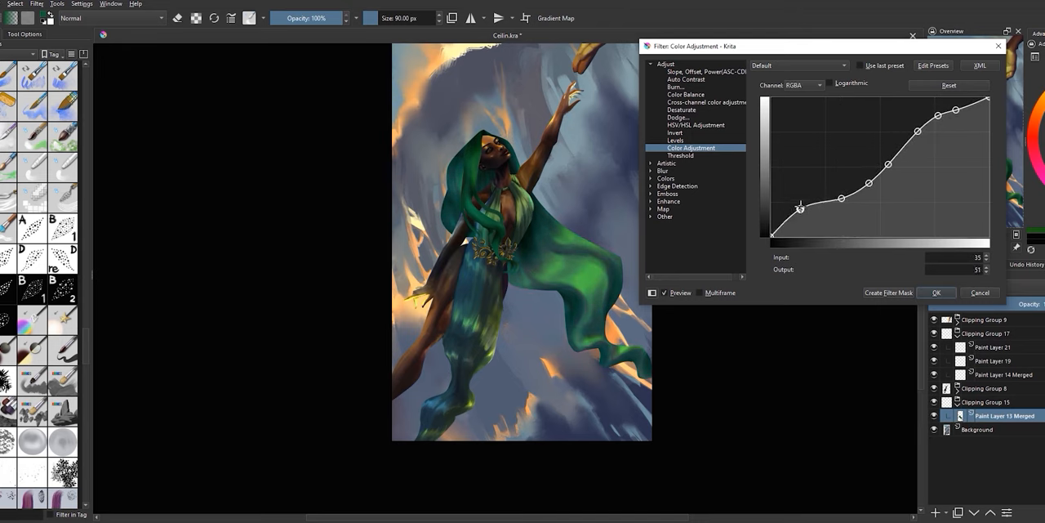
left_click(937, 292)
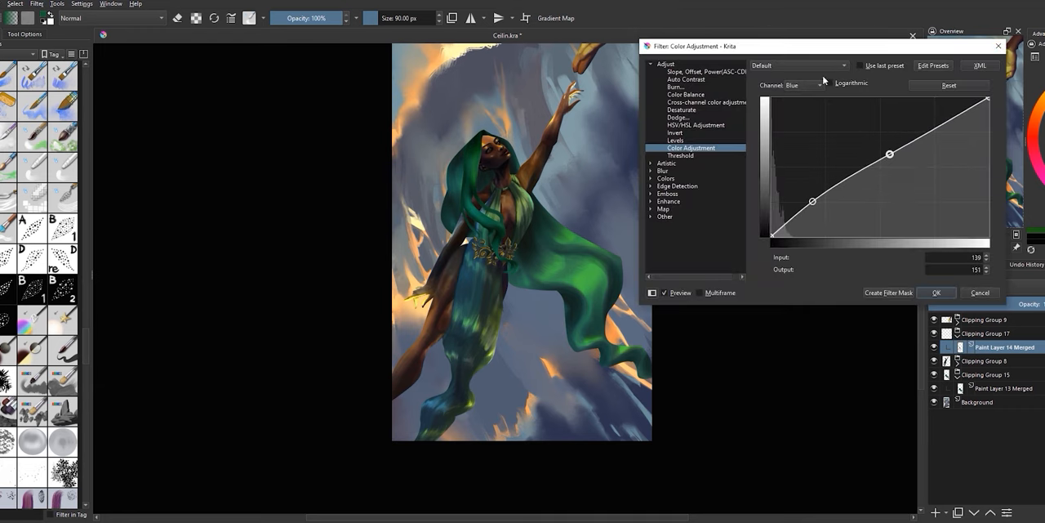
left_click(790, 85)
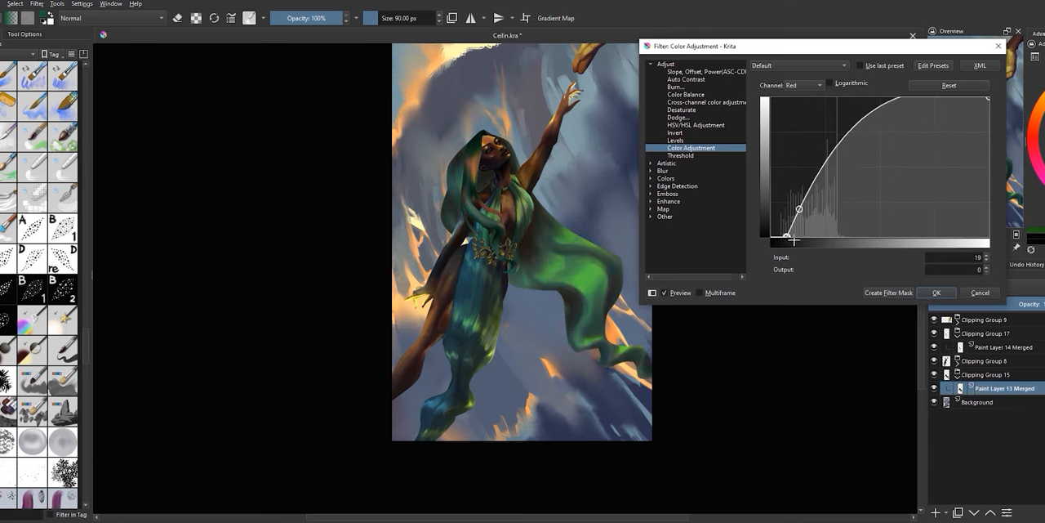
left_click(937, 292)
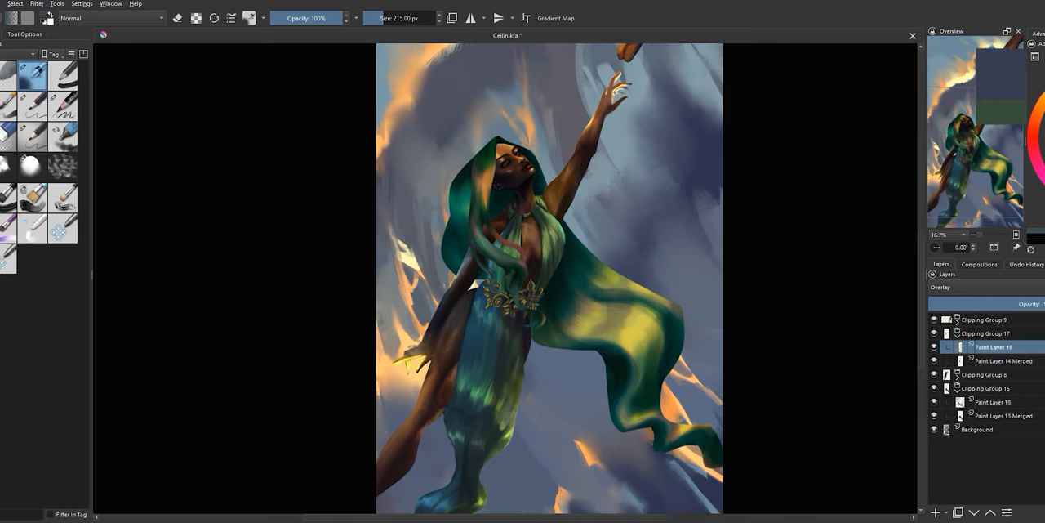
Select Paint Layer 13 Merged and dodge glowing highlights over the dress, neck and hair.
left_click(1004, 416)
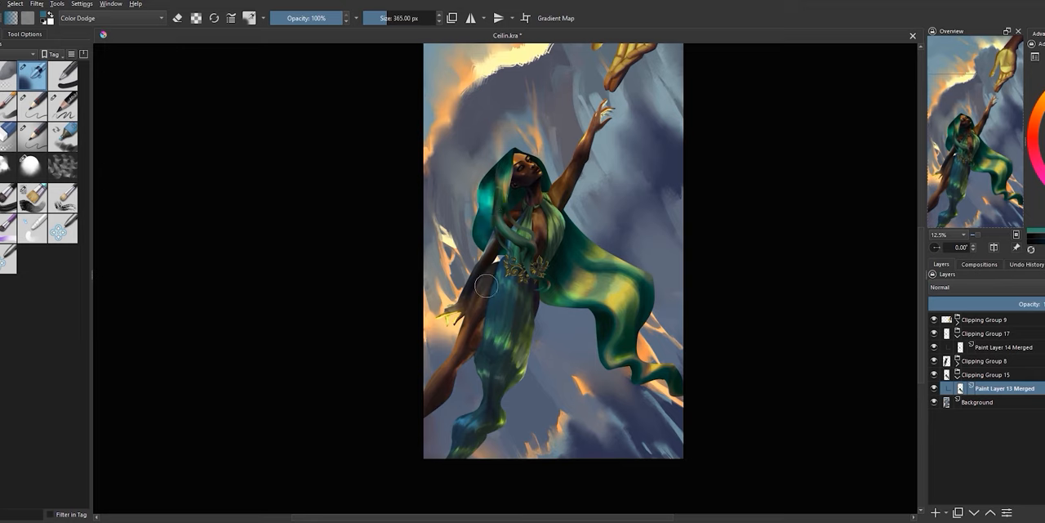
left_click_drag(486, 285, 576, 282)
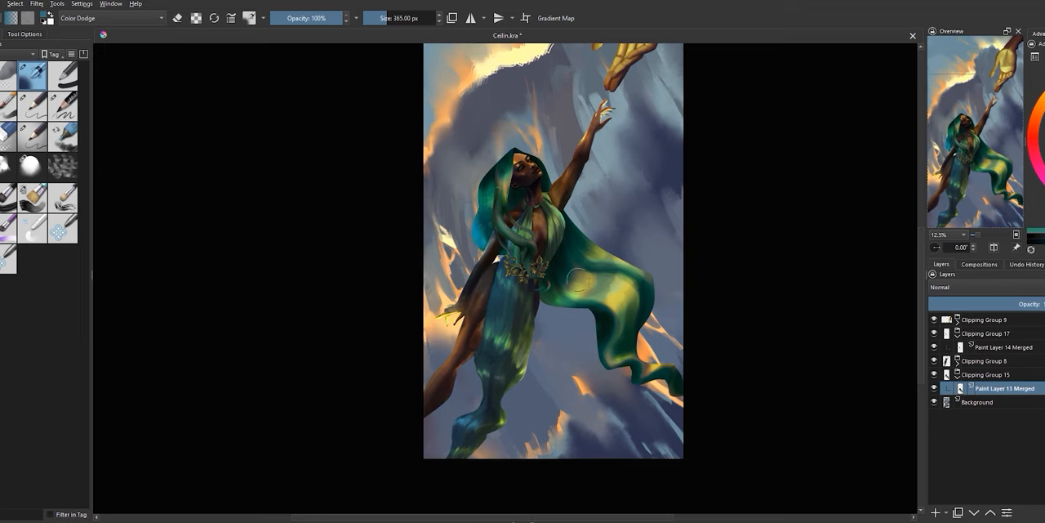
left_click_drag(576, 282, 524, 188)
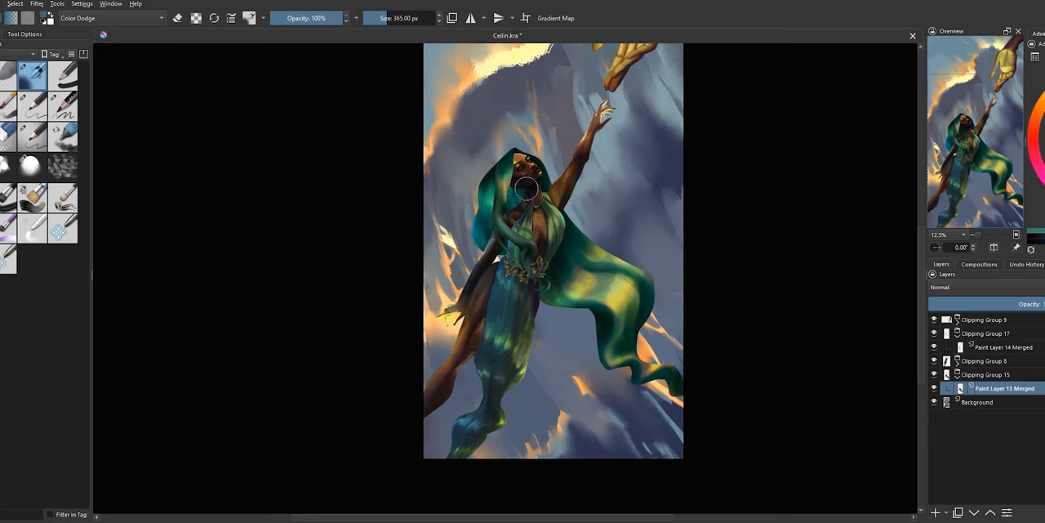
left_click_drag(527, 188, 583, 298)
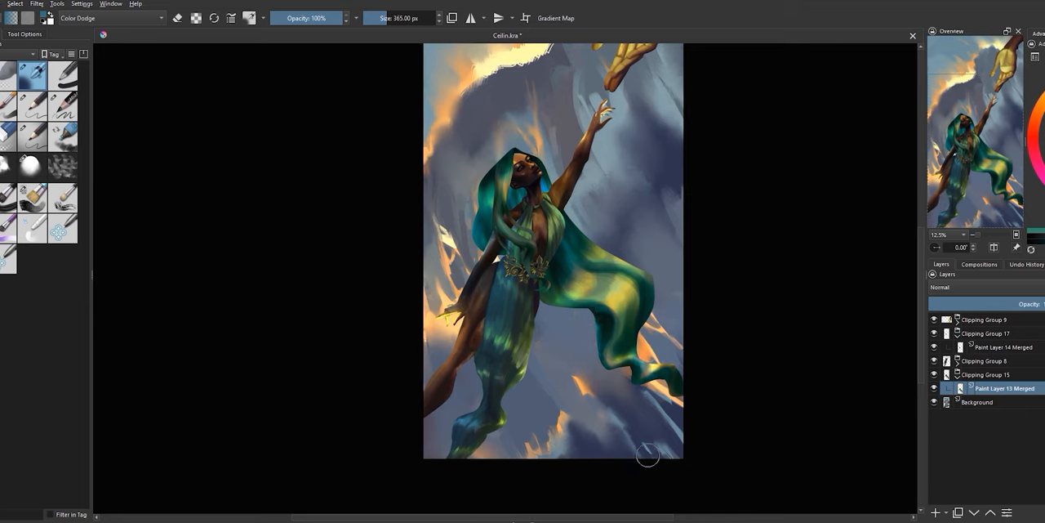
left_click_drag(647, 455, 545, 235)
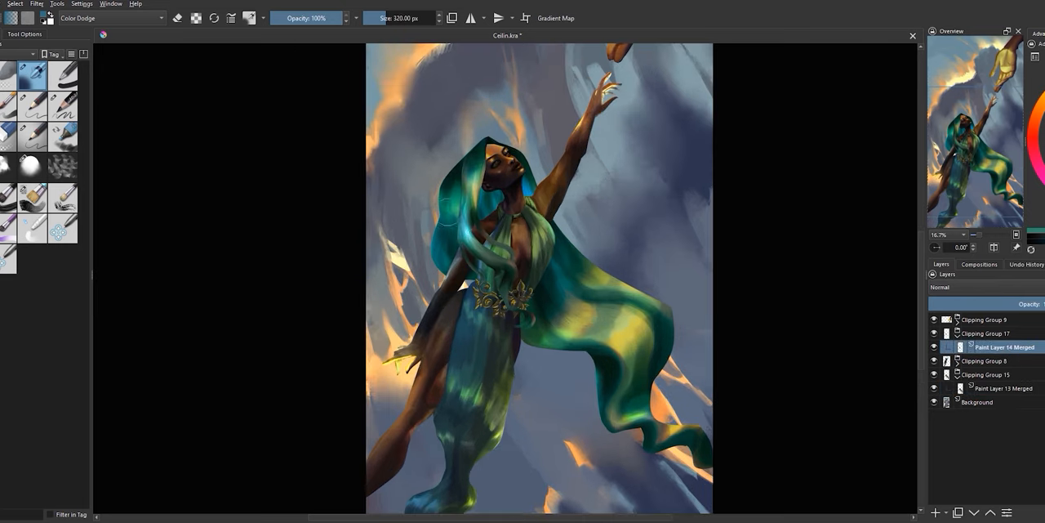
Paint a stroke along the green drapery and switch to another paint layer.
left_click_drag(445, 217, 502, 200)
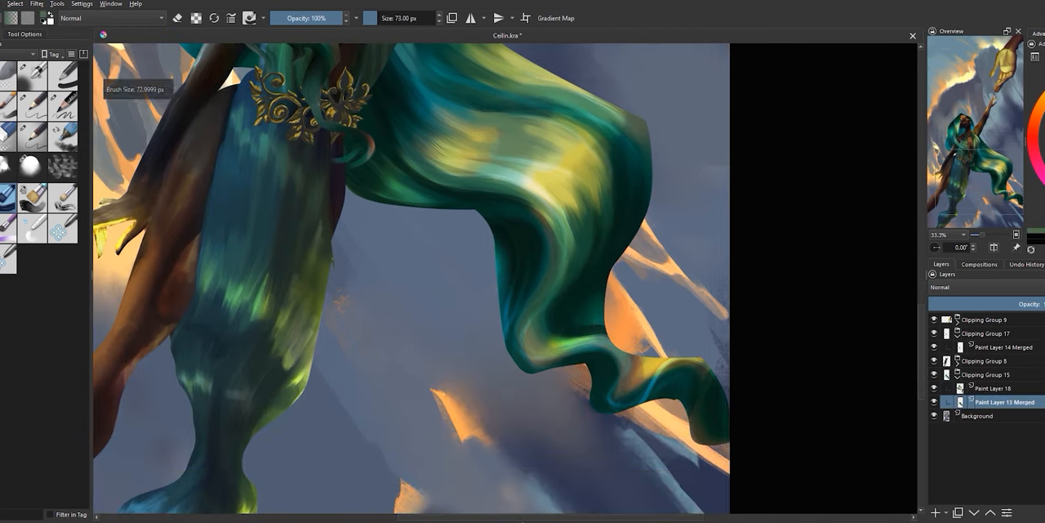
left_click(993, 388)
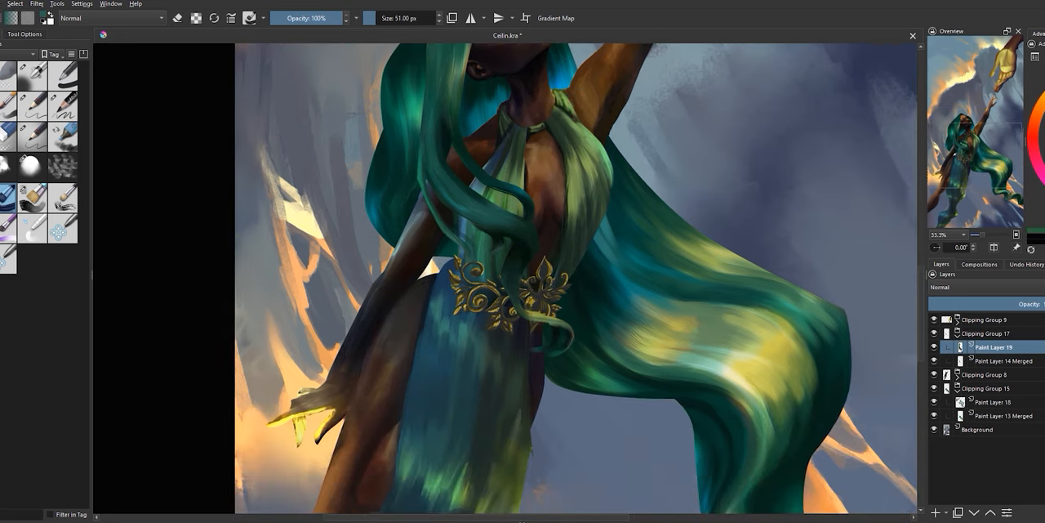
scroll("down", 3)
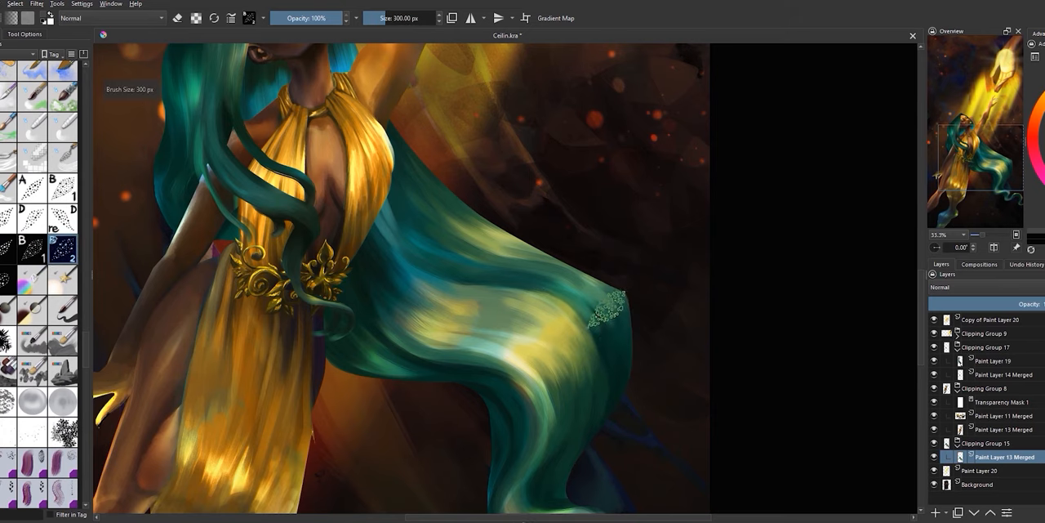
Scroll through the canvas while the dress turns gold and background bokeh and beams appear.
scroll("down", 3)
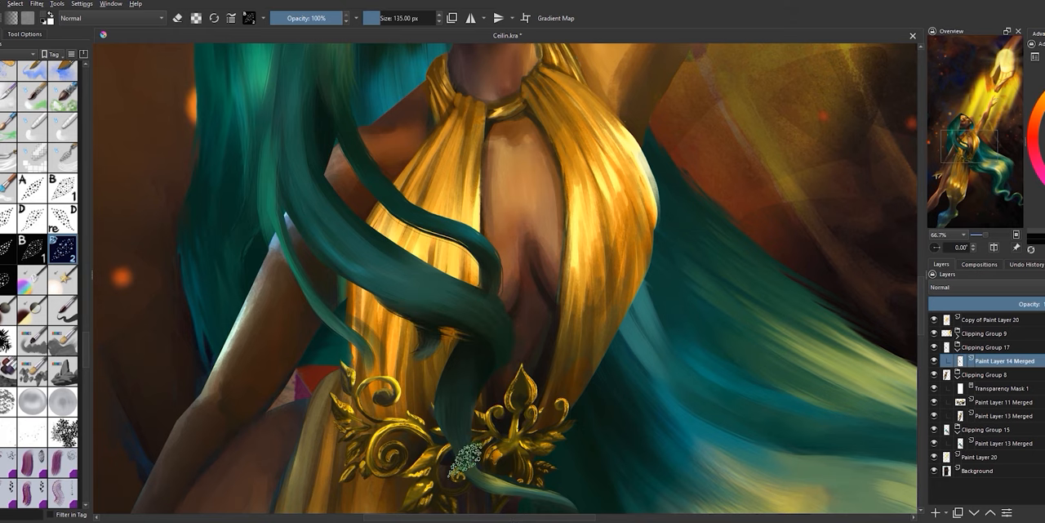
scroll("down", 3)
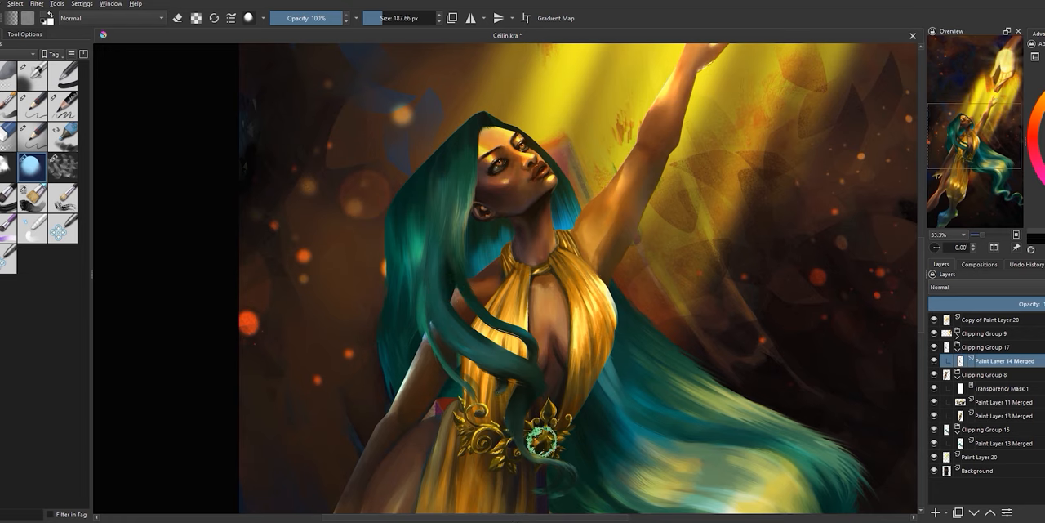
Select the Paint Layer 13 Merged layer and repaint the trailing end of the green hair.
left_click(1001, 443)
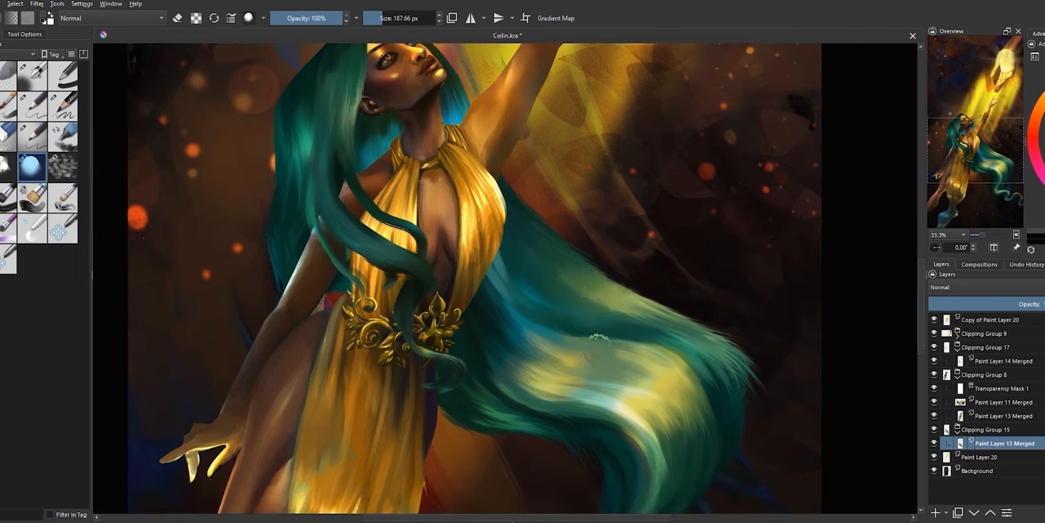
left_click(515, 367)
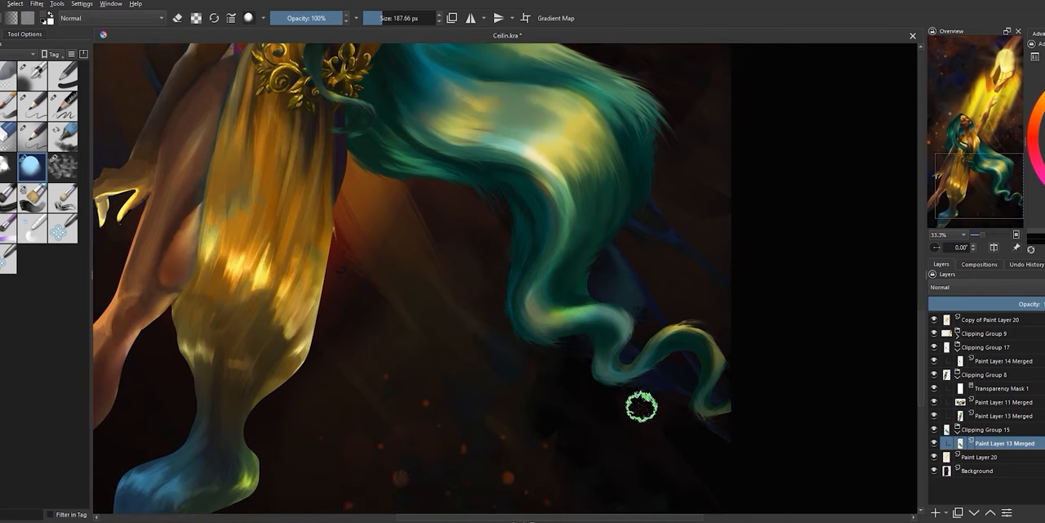
left_click_drag(641, 406, 735, 431)
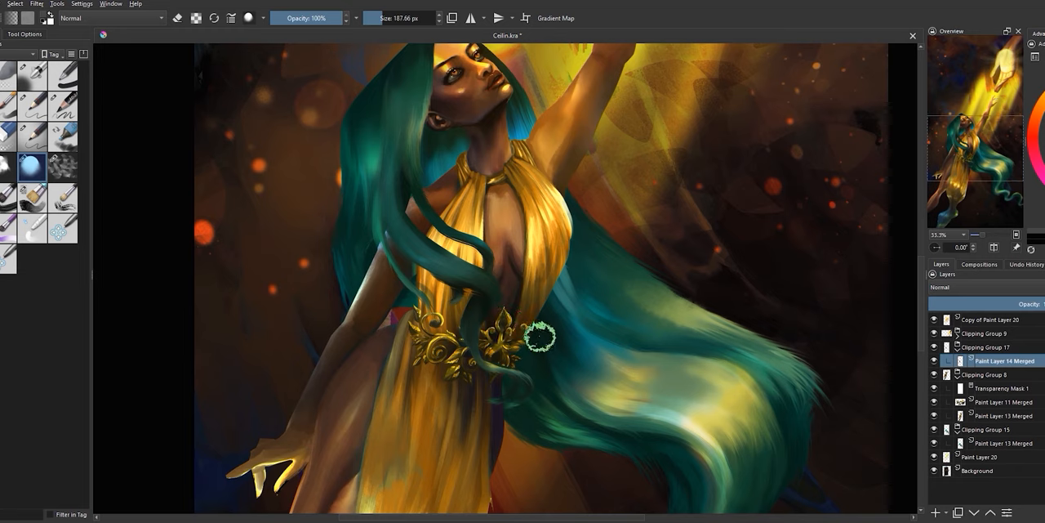
left_click(985, 347)
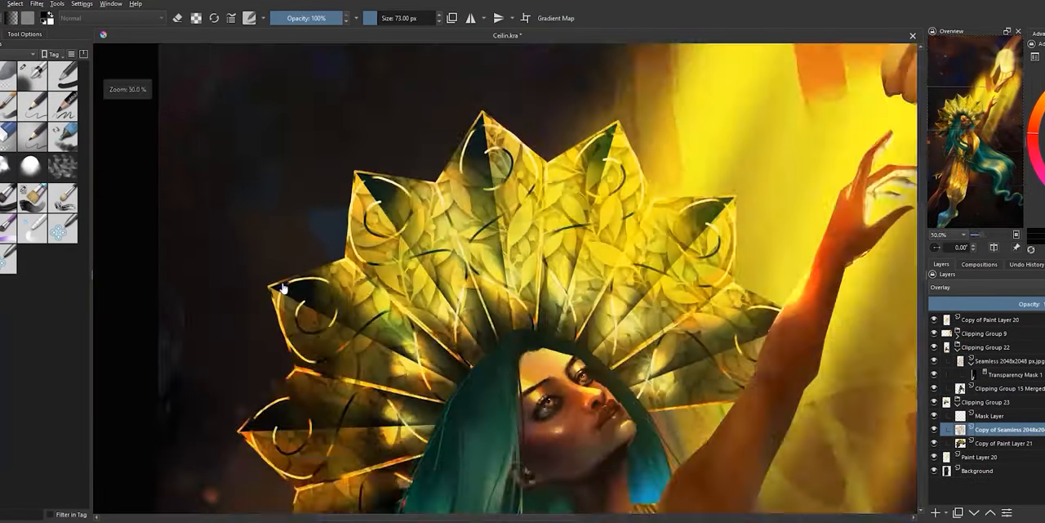
Set the imported 06.jpg texture layer's blending mode to Divide.
right_click(993, 347)
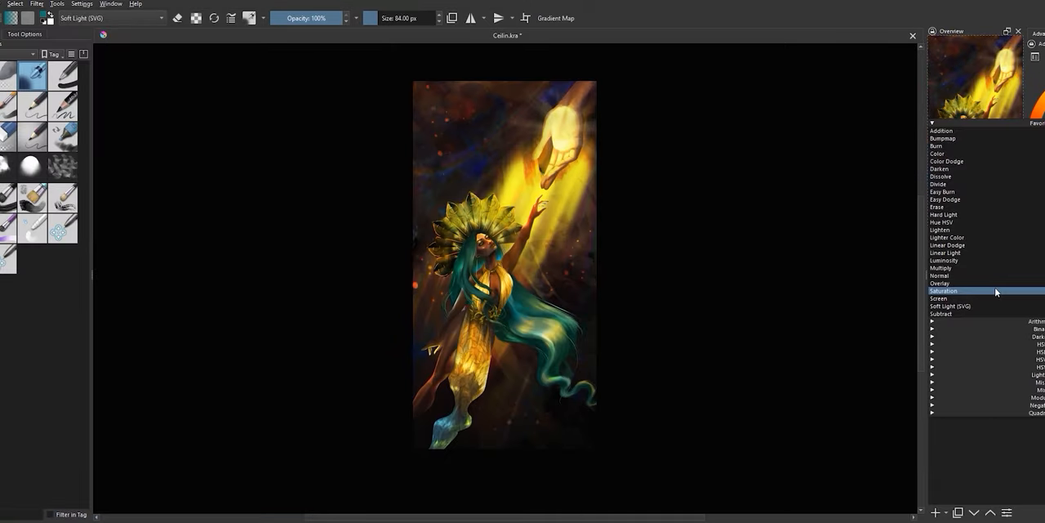
left_click(938, 283)
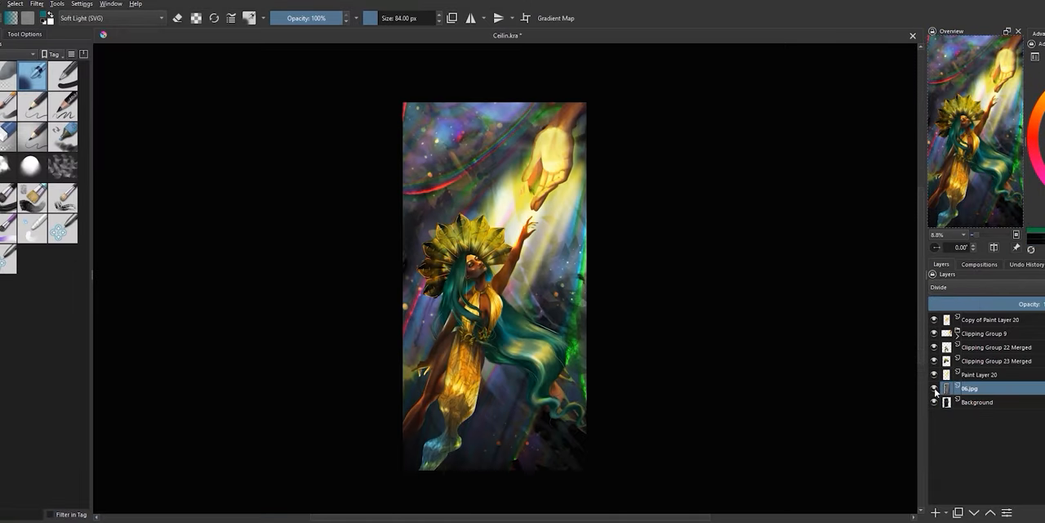